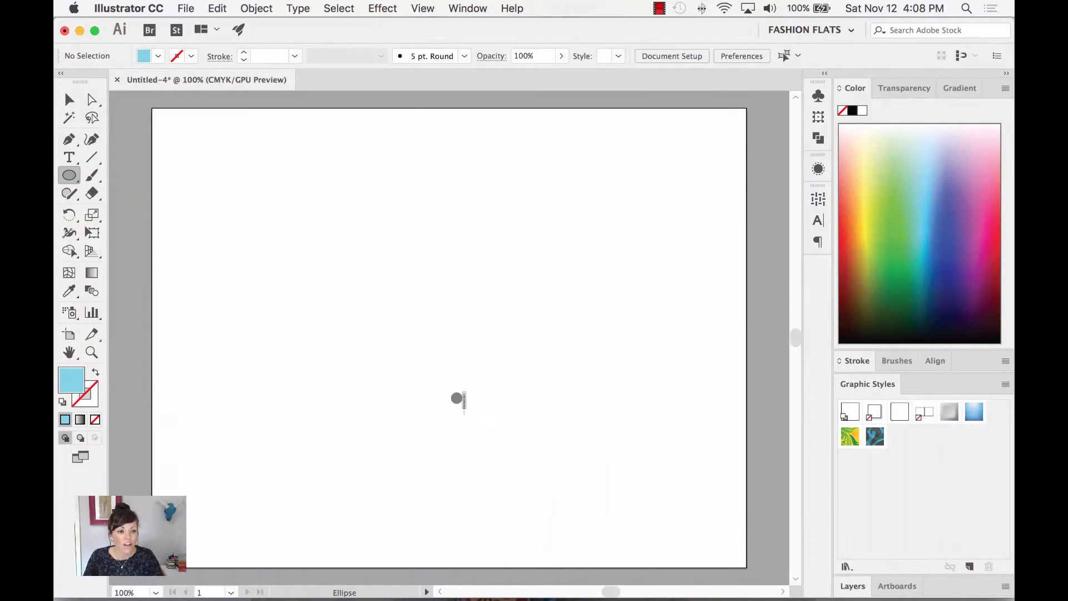
mouse_move(336, 246)
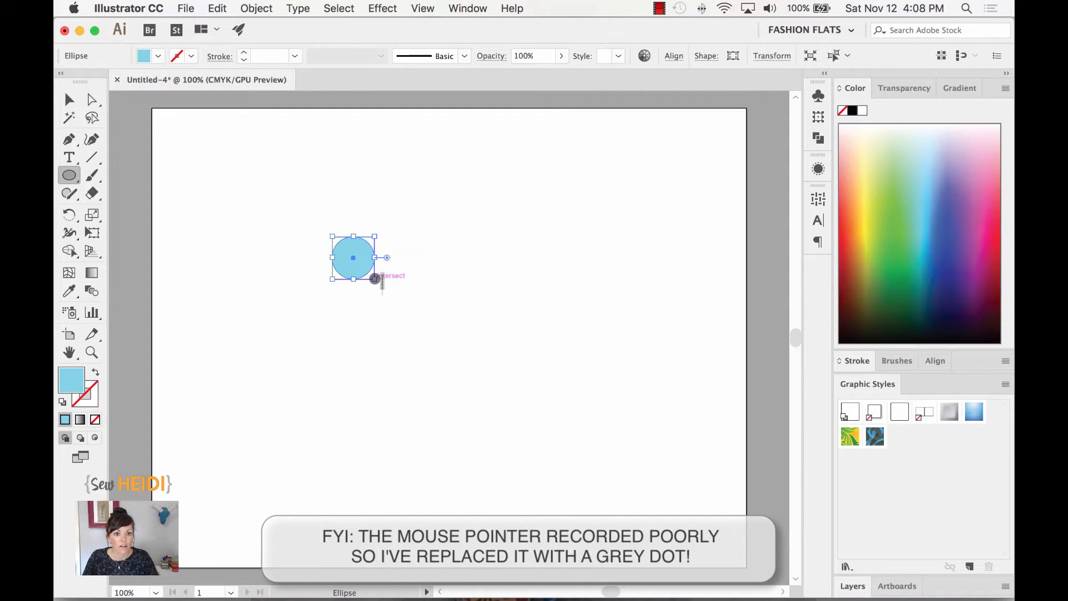
mouse_move(413, 316)
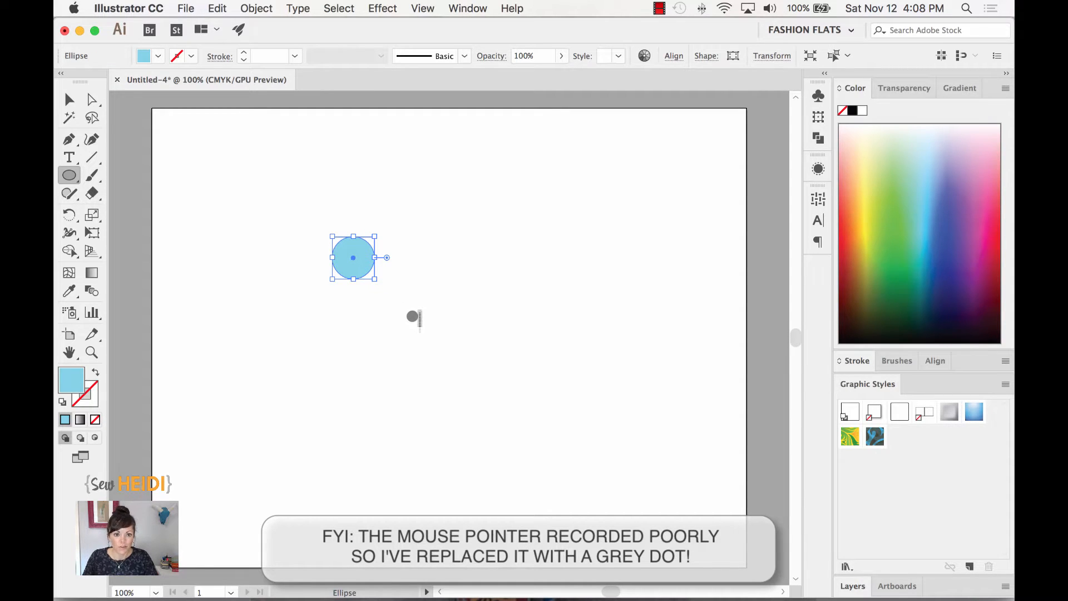
Open the Object menu, where the pattern commands are, with the light-blue circle drawn
click(256, 9)
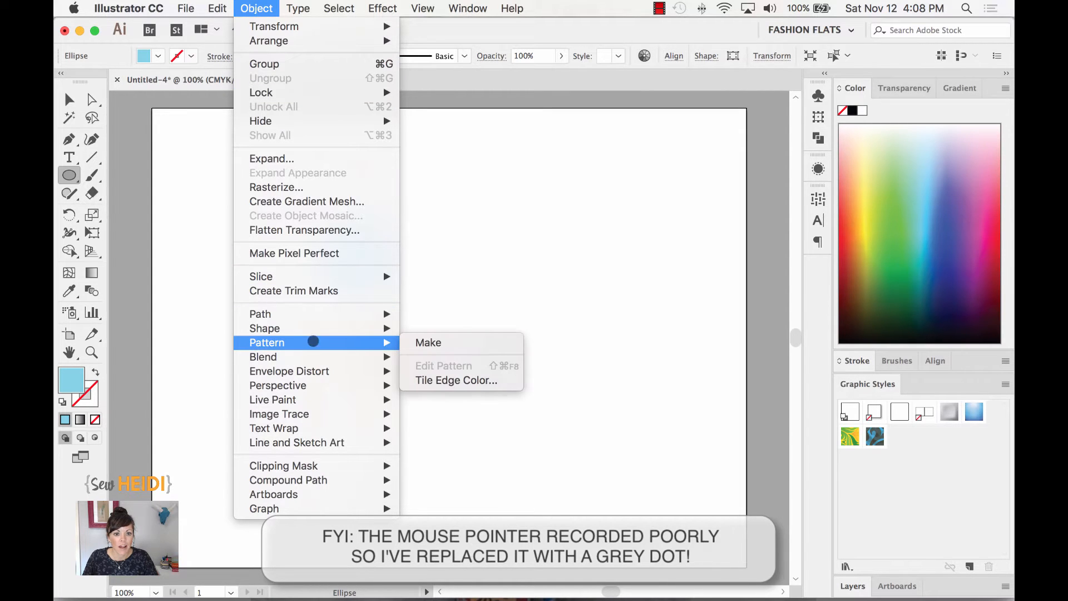
Make a new pattern from the circle and add smaller light-blue dots to its tile
click(428, 343)
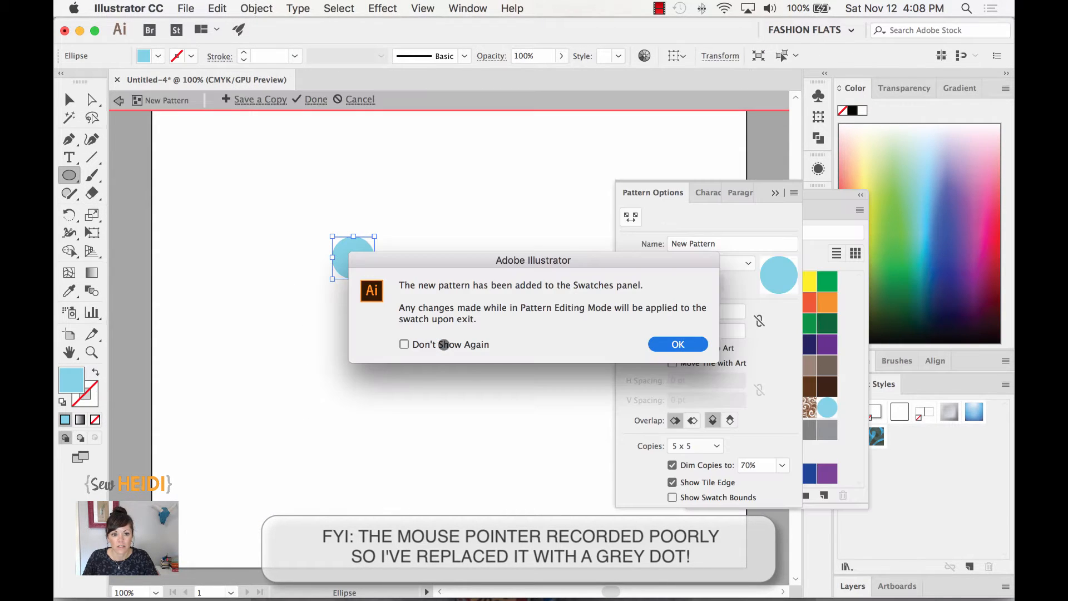
click(677, 343)
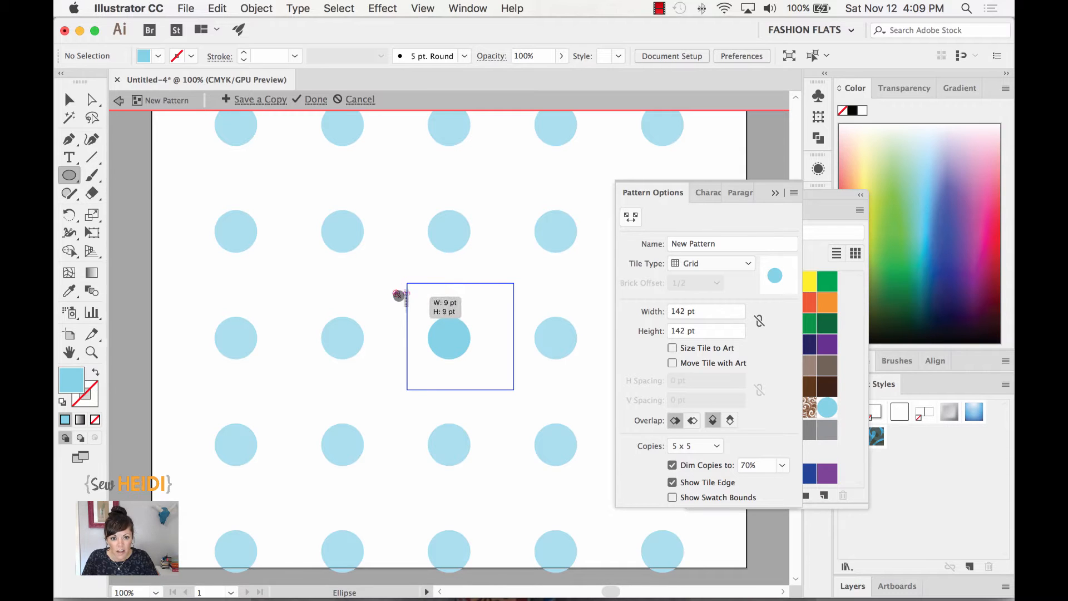
click(402, 303)
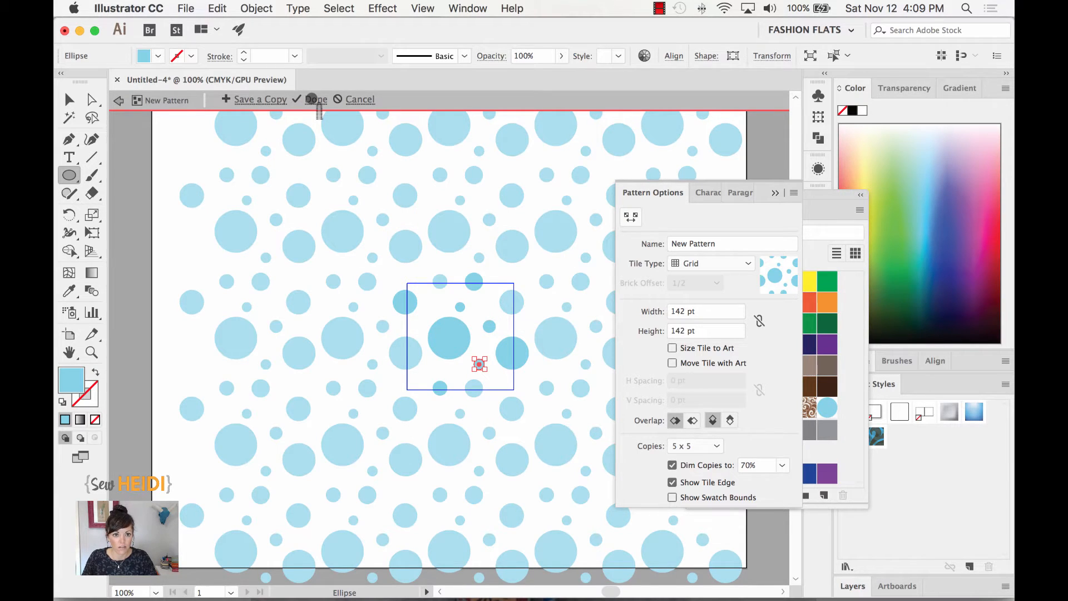
Fill a large circle with the New Pattern swatch, overlapping a magenta circle
click(315, 100)
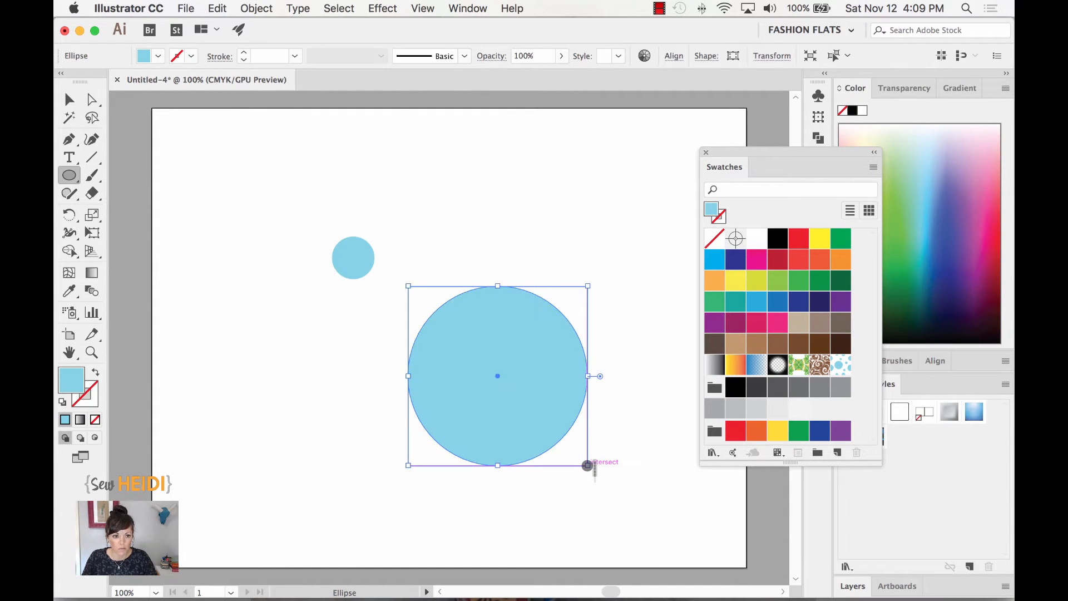
click(841, 364)
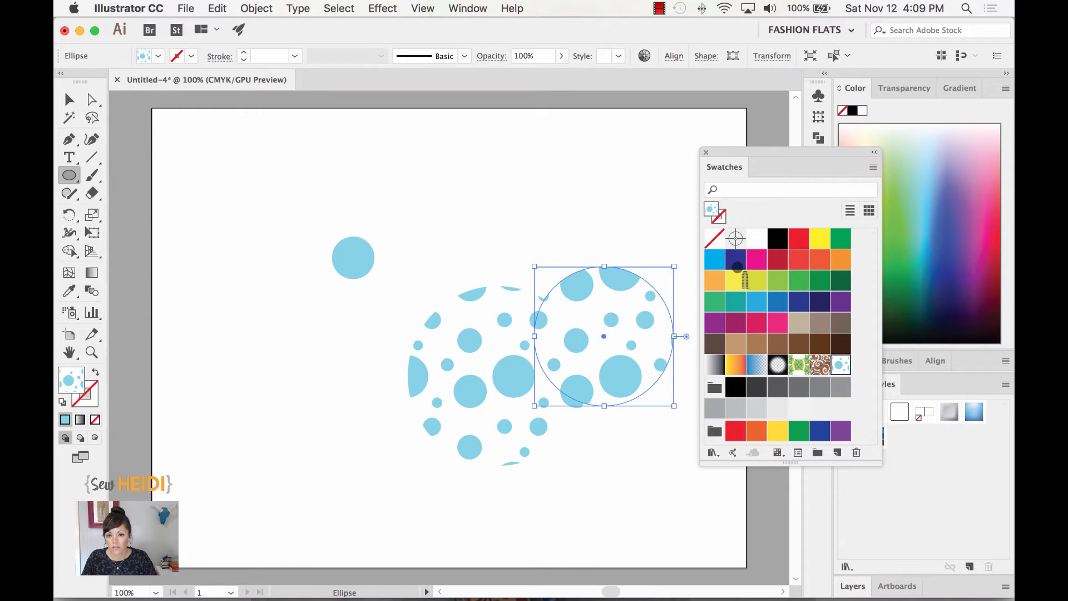
click(756, 259)
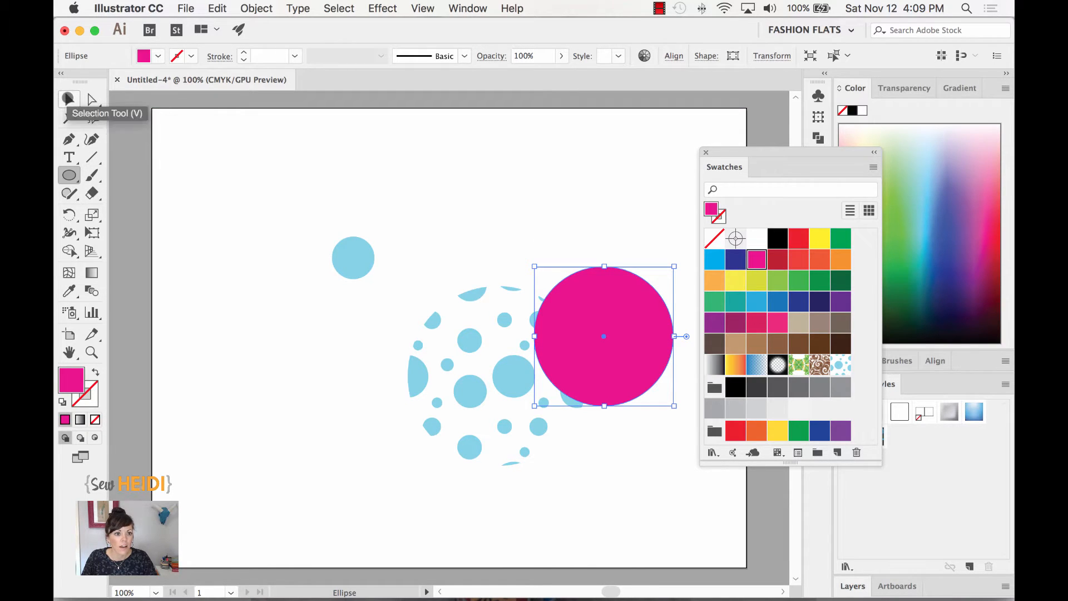
click(257, 8)
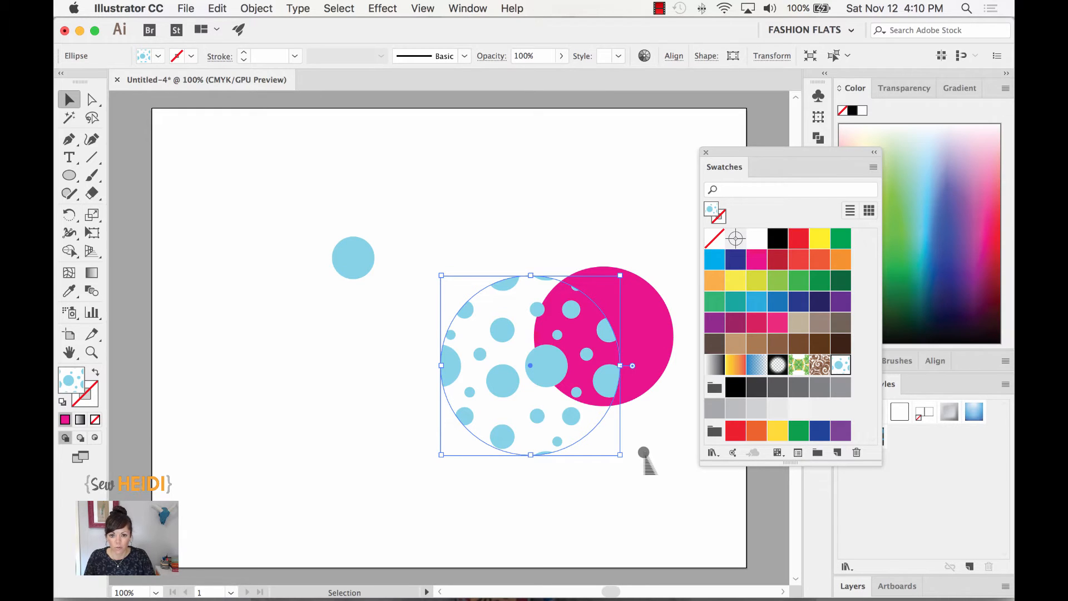
mouse_move(535, 405)
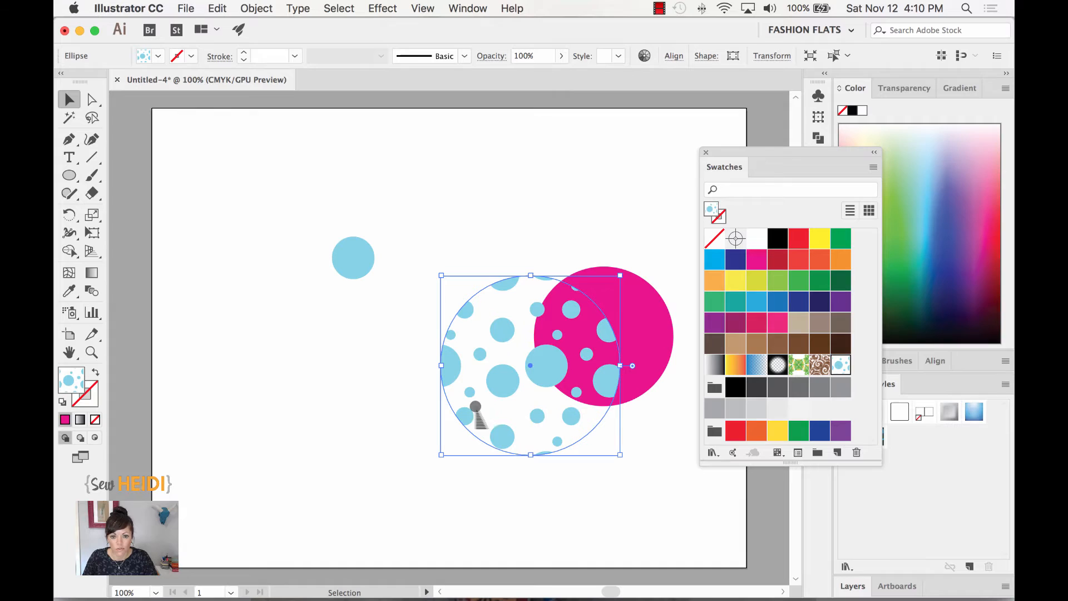
mouse_move(608, 492)
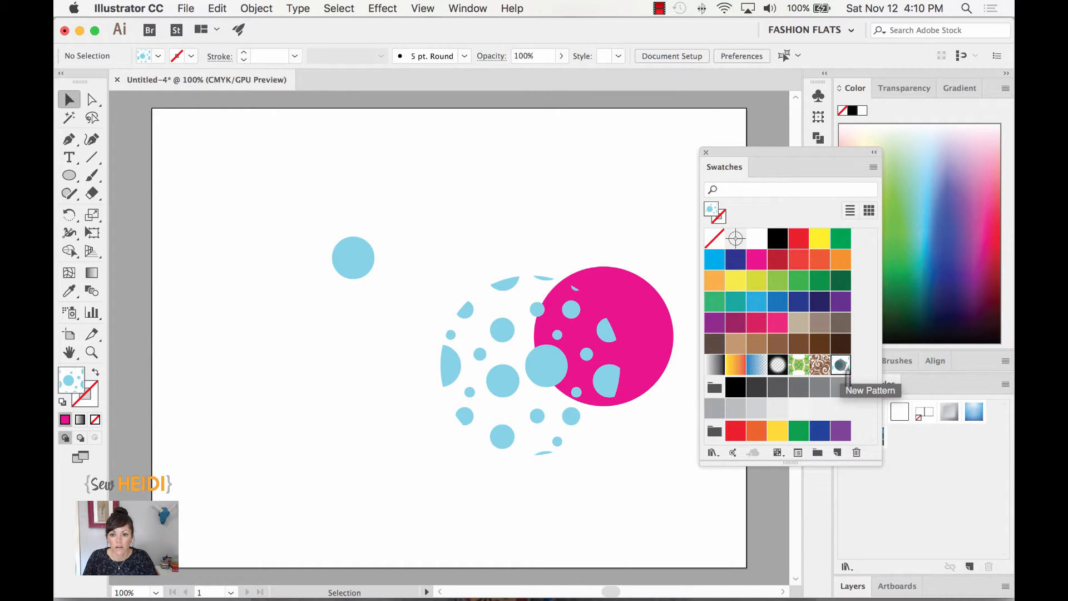
Reopen the New Pattern swatch and draw a dark gray square over the tile
click(841, 365)
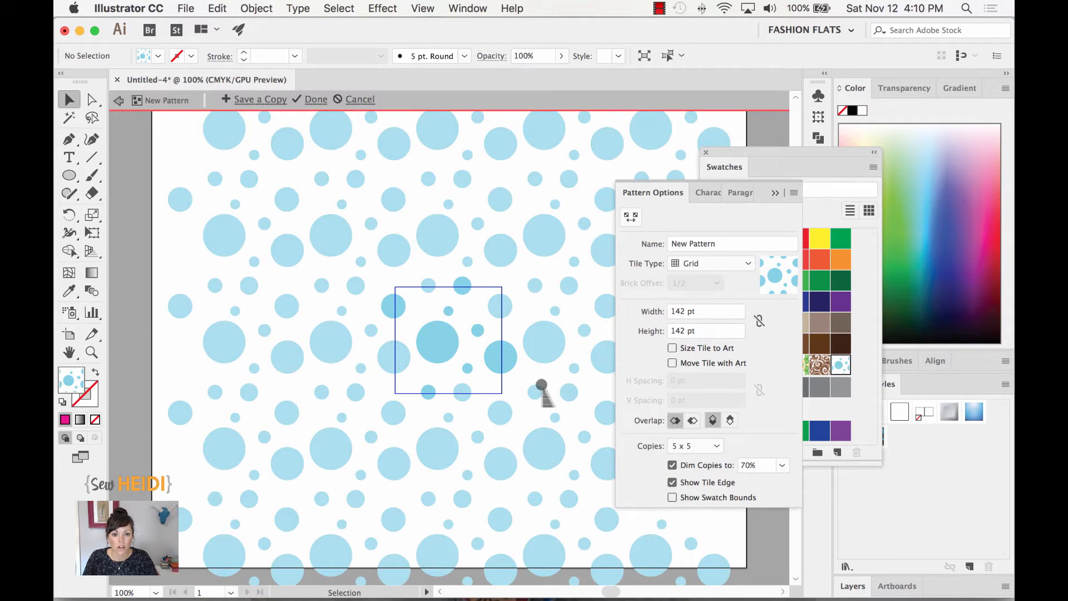
mouse_move(405, 347)
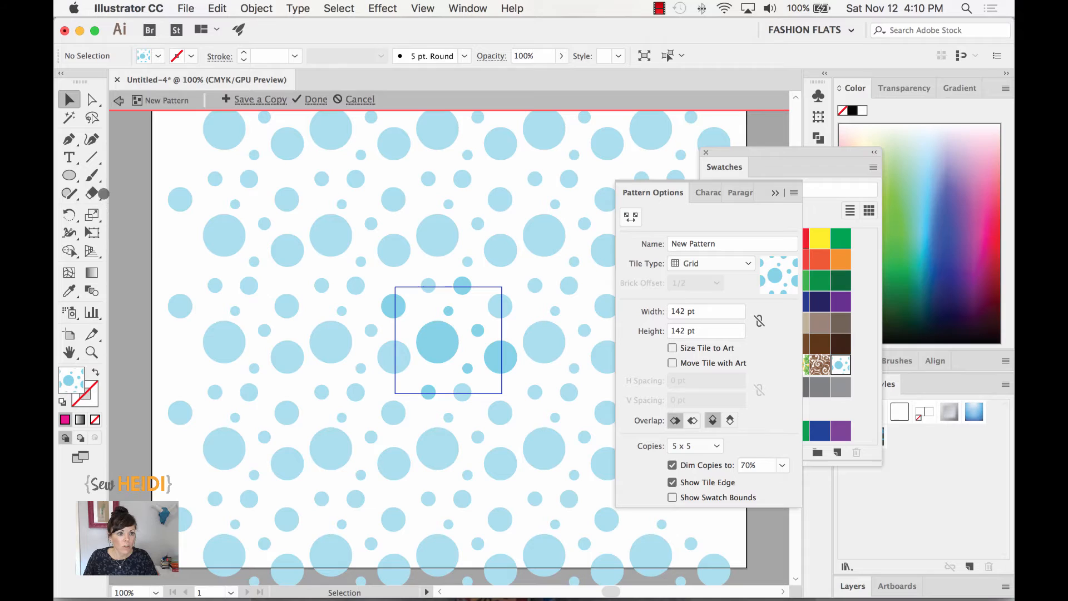
click(69, 175)
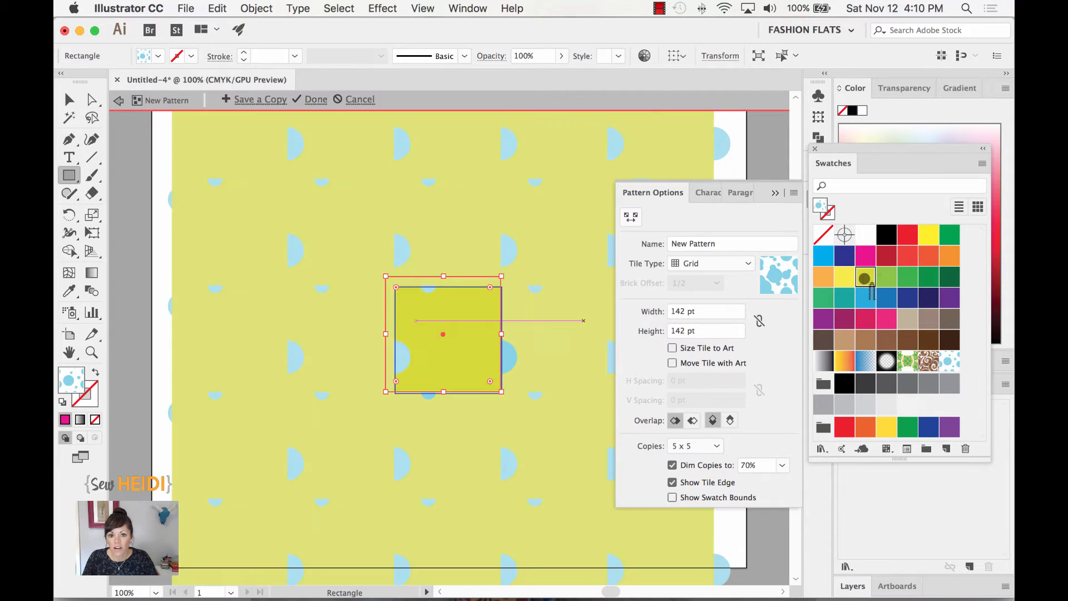
click(887, 277)
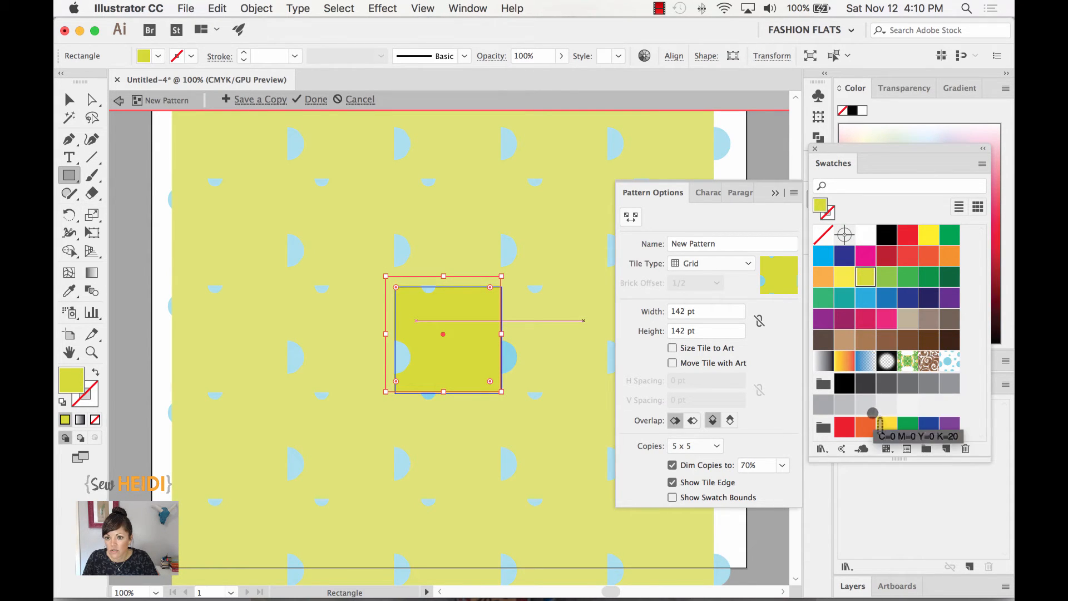
click(865, 404)
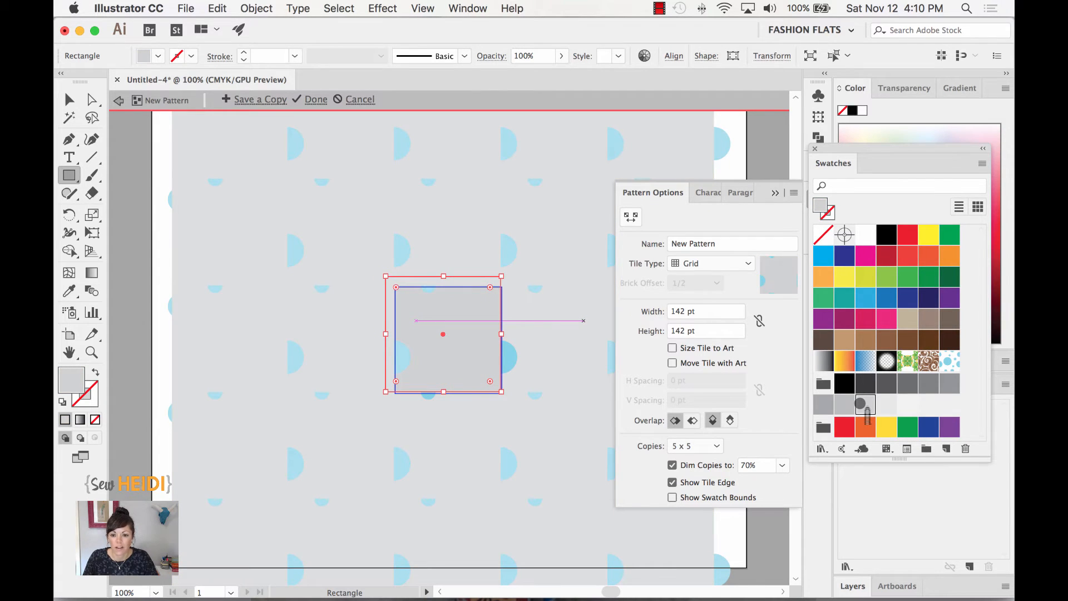
click(865, 384)
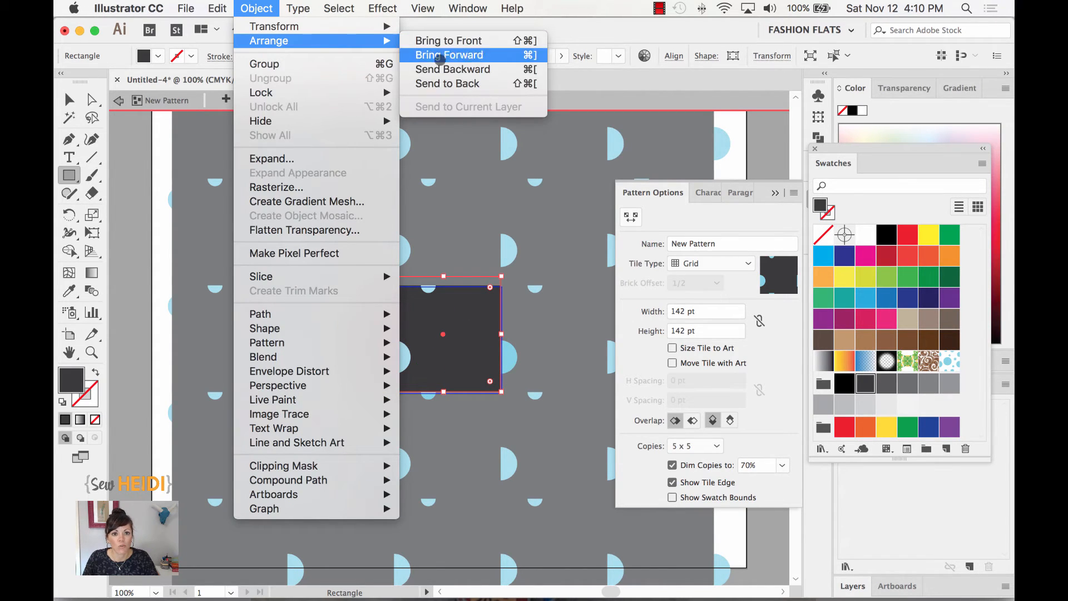
Send the dark gray square to the back, behind the light-blue dots
click(449, 55)
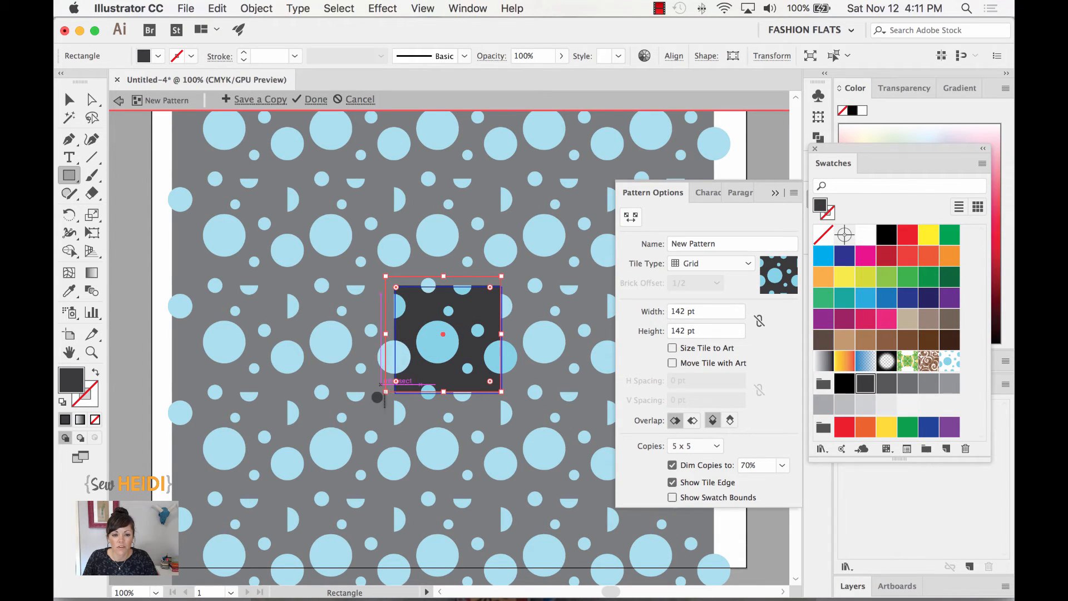
mouse_move(252, 262)
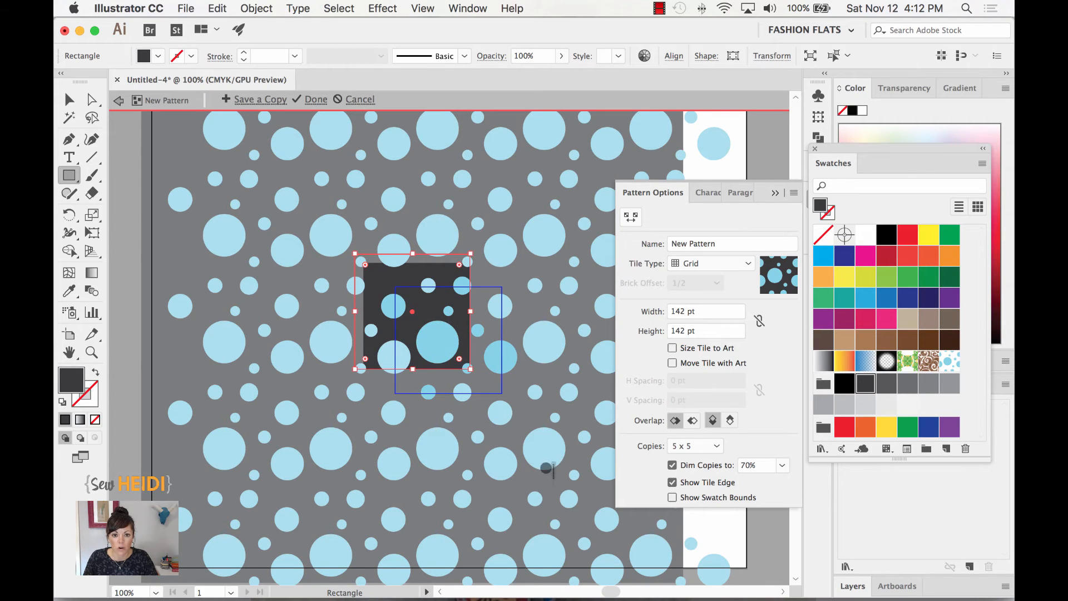
mouse_move(555, 473)
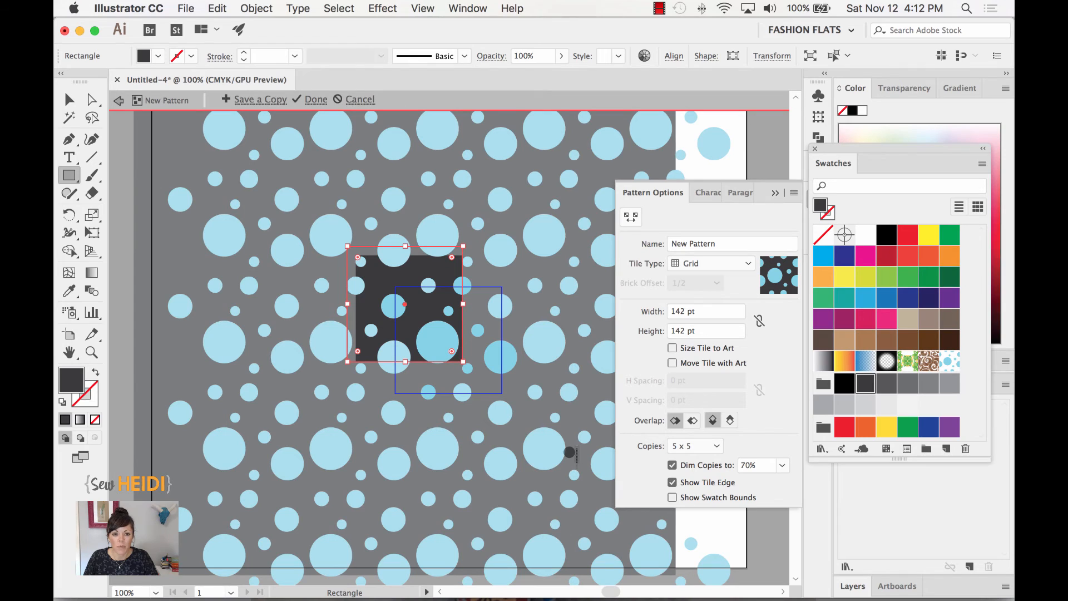
mouse_move(476, 327)
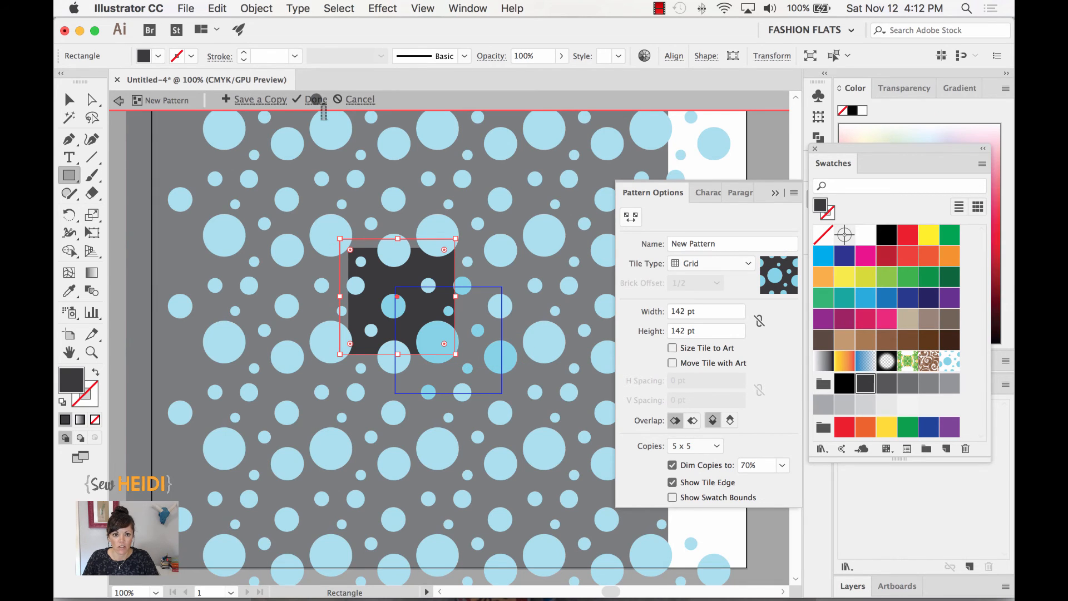
Exit Pattern Editing Mode with Done to apply the gray-background polka-dot pattern
click(316, 99)
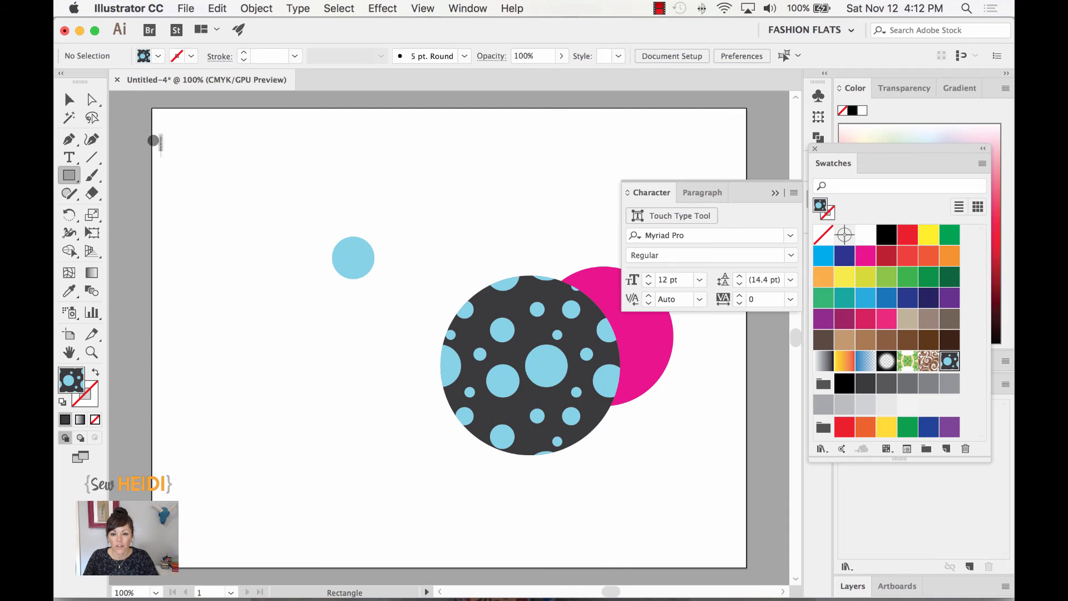
click(69, 100)
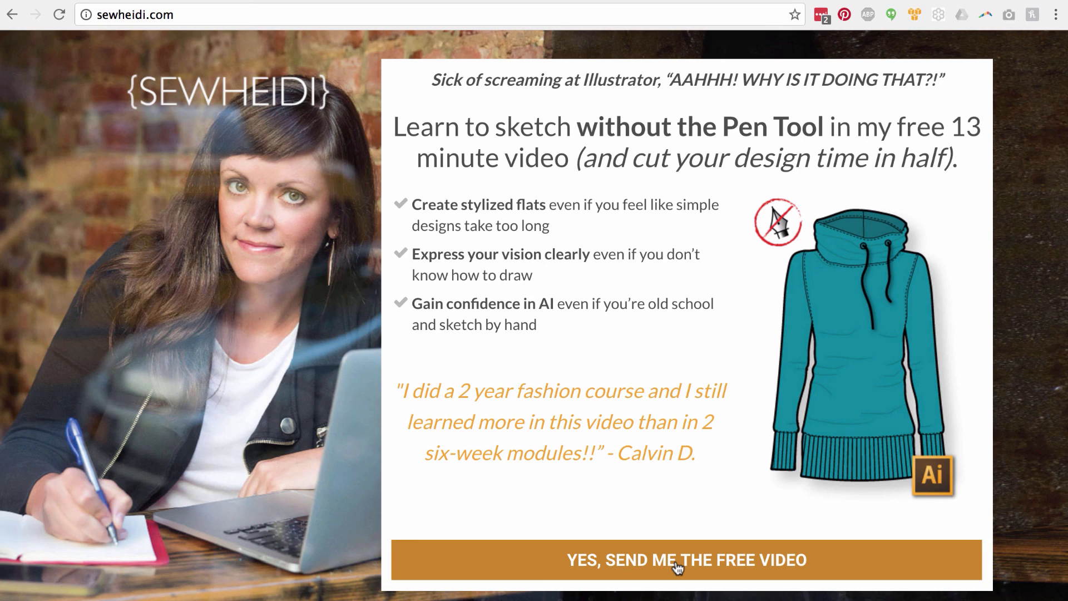
click(686, 561)
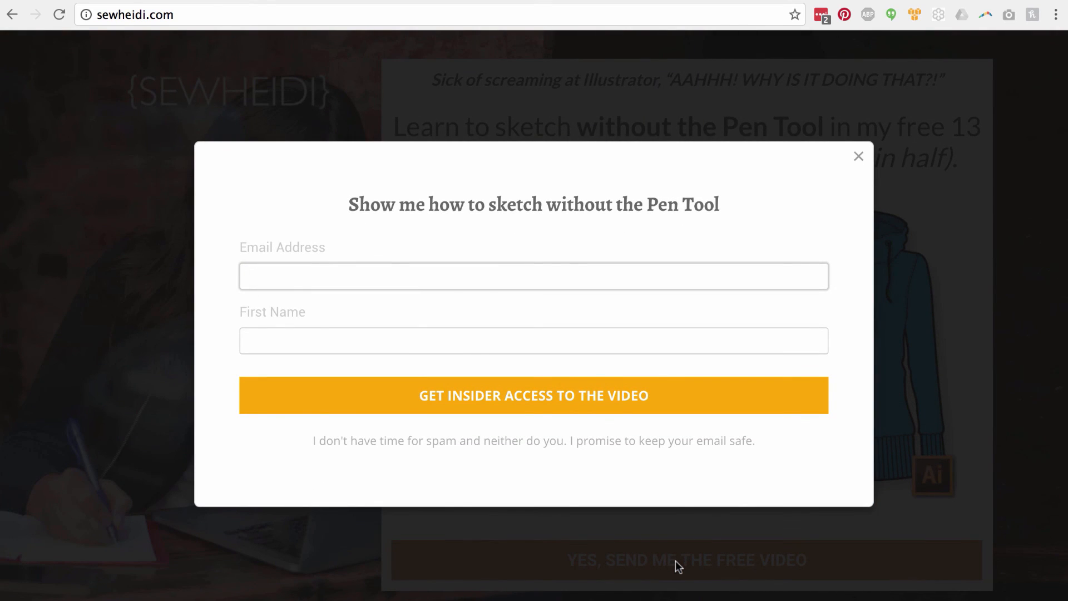
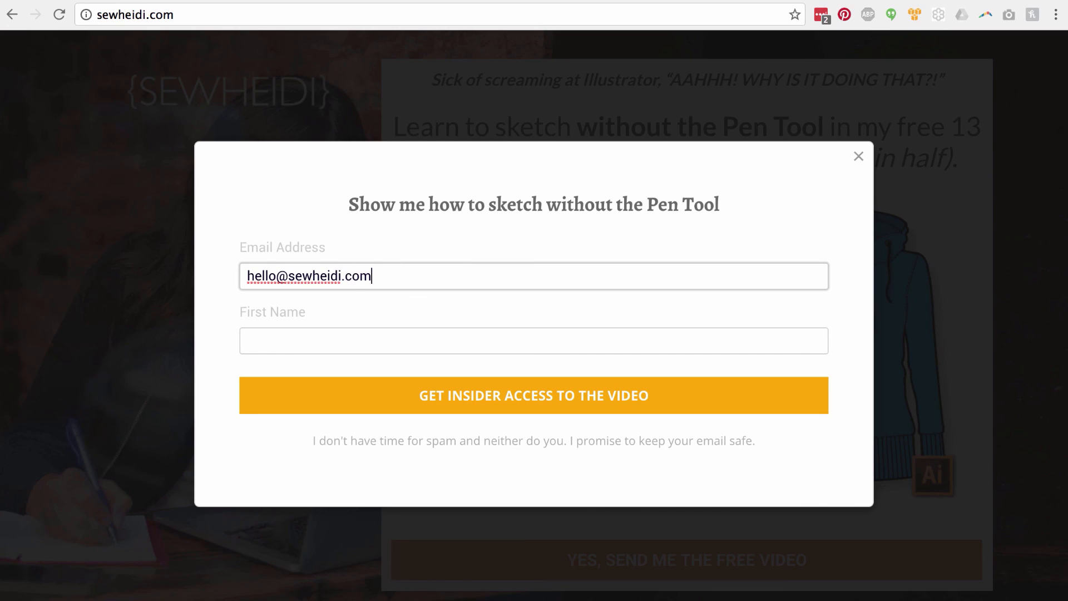
text(he)
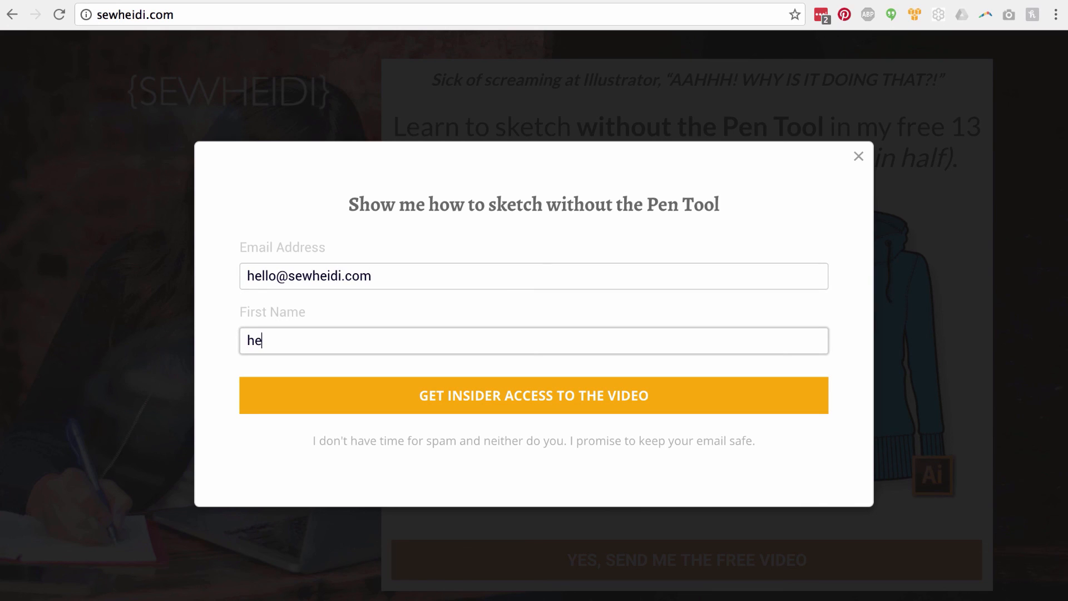
text(idi)
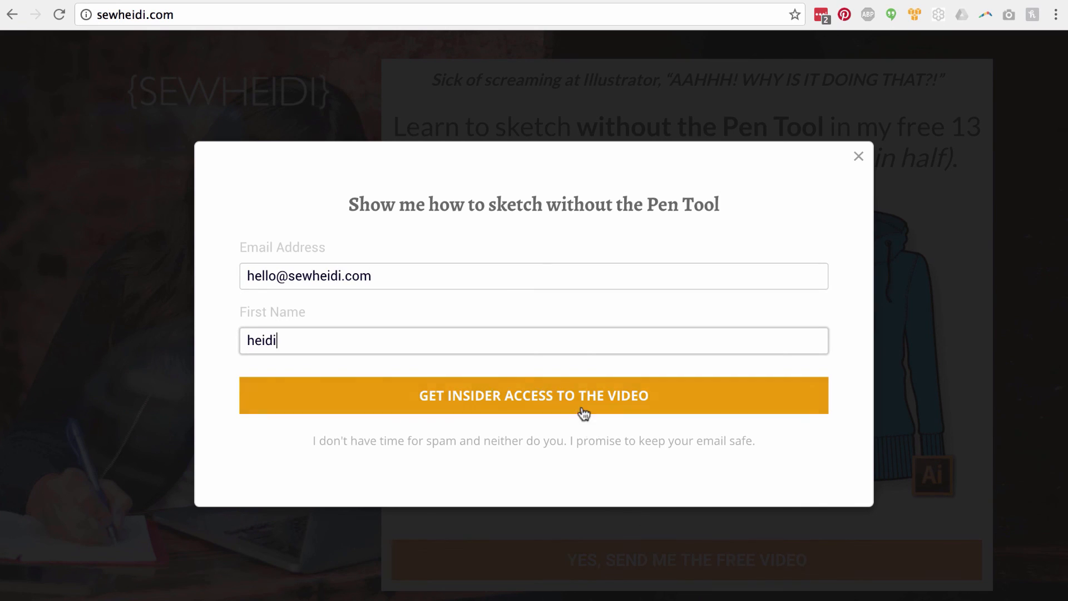